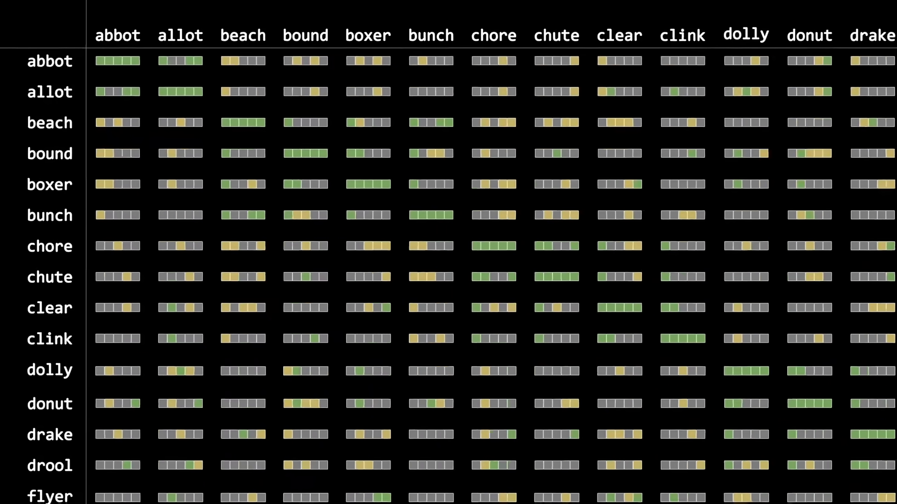
Step: Scroll through the animation as the guess-versus-answer pattern grid zooms out to many words
{"action": "scroll", "scroll_direction": "down", "scroll_amount": 3}
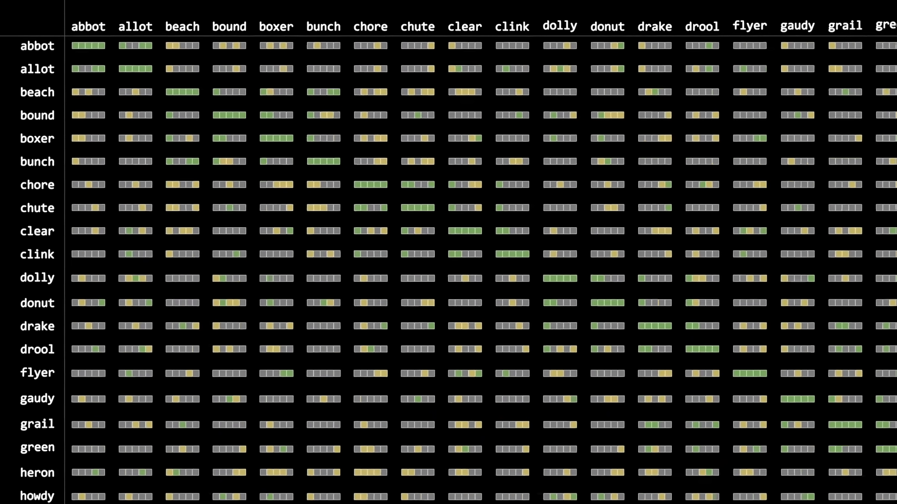
{"action": "scroll", "scroll_direction": "down", "scroll_amount": 3}
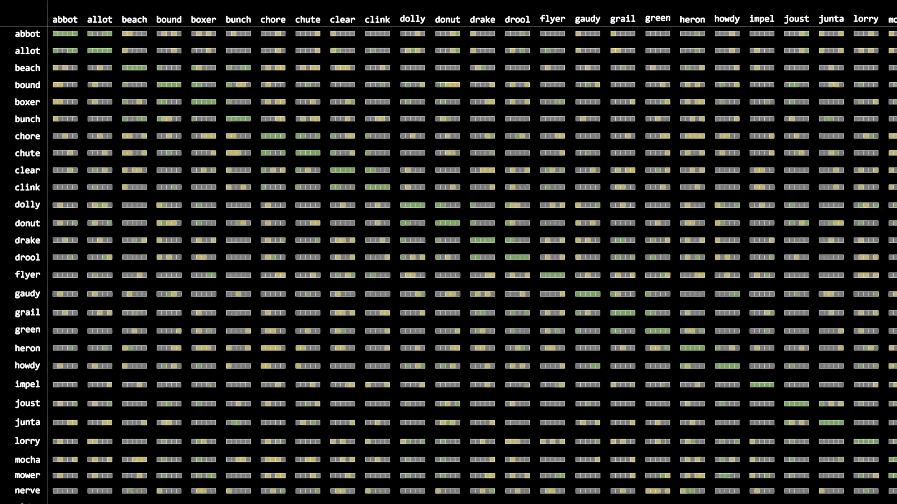
{"action": "scroll", "scroll_direction": "down", "scroll_amount": 3}
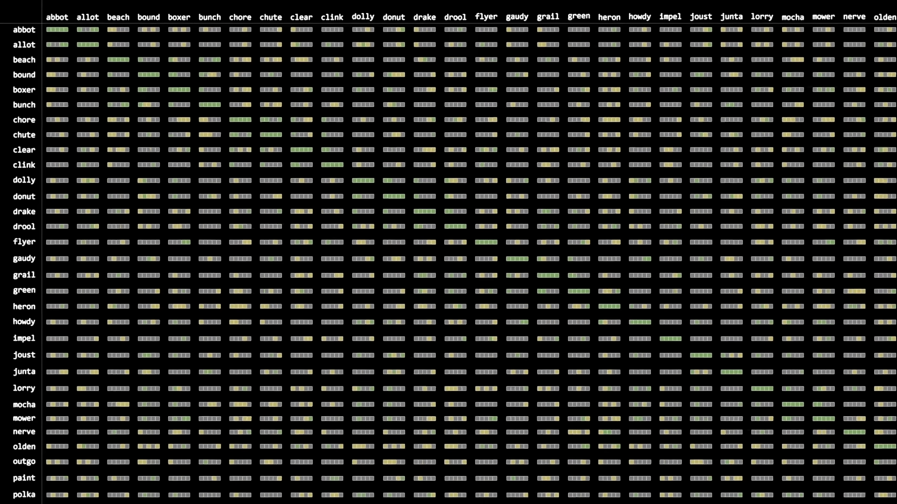
{"action": "scroll", "scroll_direction": "down", "scroll_amount": 3}
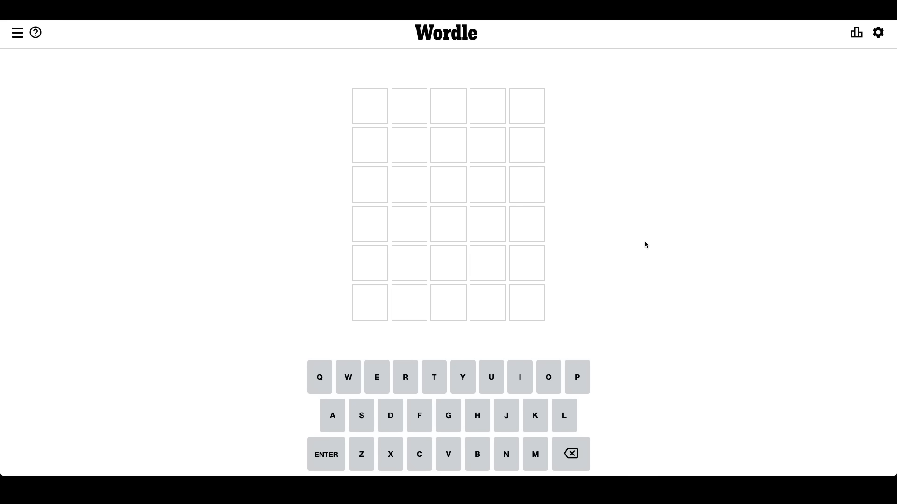
Step: Enter the opening letters A and E into the first row of the Wordle board
{"action": "type", "text": "ADIU"}
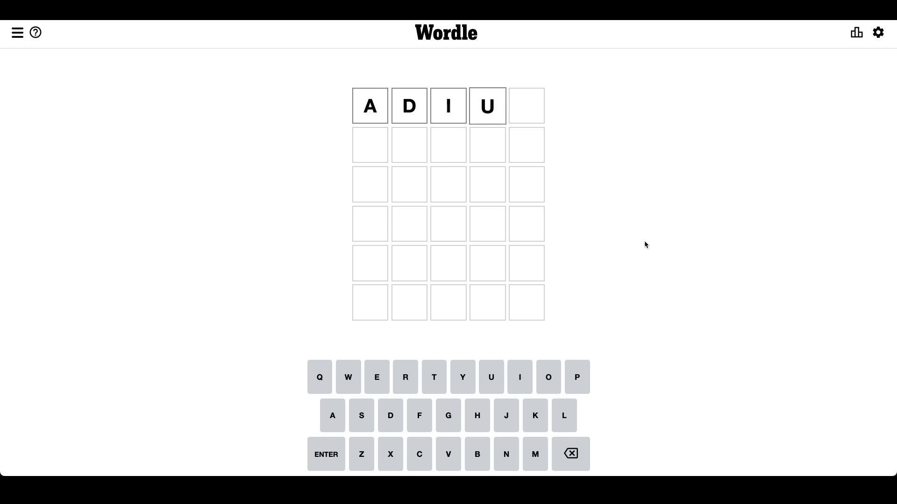
{"action": "type", "text": "E"}
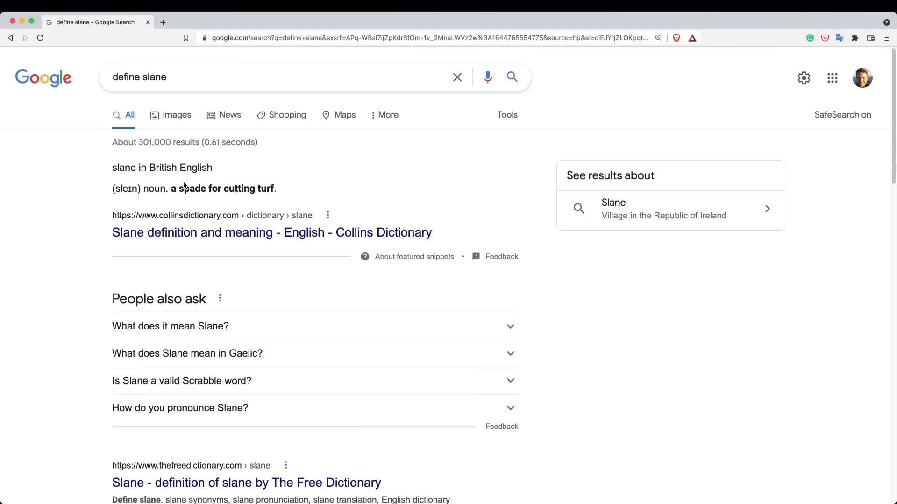
Step: Select the search text and go to the 'Salet Definition & Meaning' entry on Dictionary.com
{"action": "left_click_drag", "start_coordinate": [170, 188], "coordinate": [275, 188]}
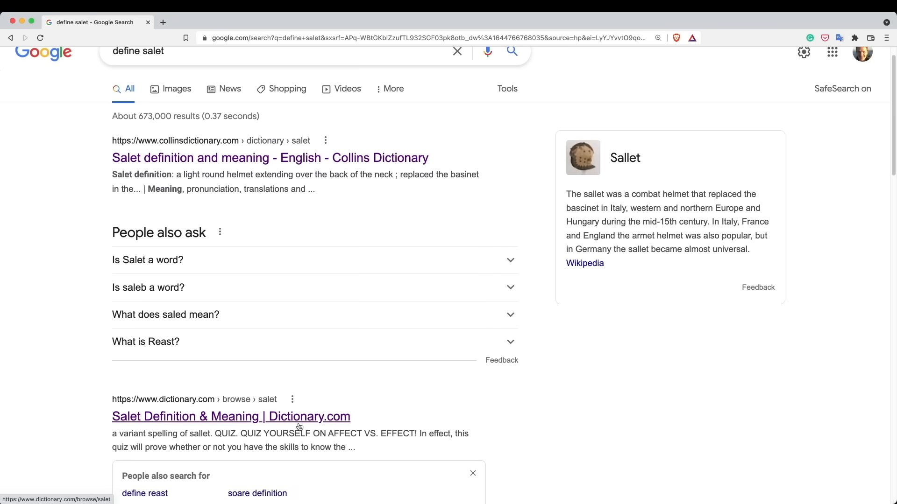
{"action": "left_click", "coordinate": [231, 416]}
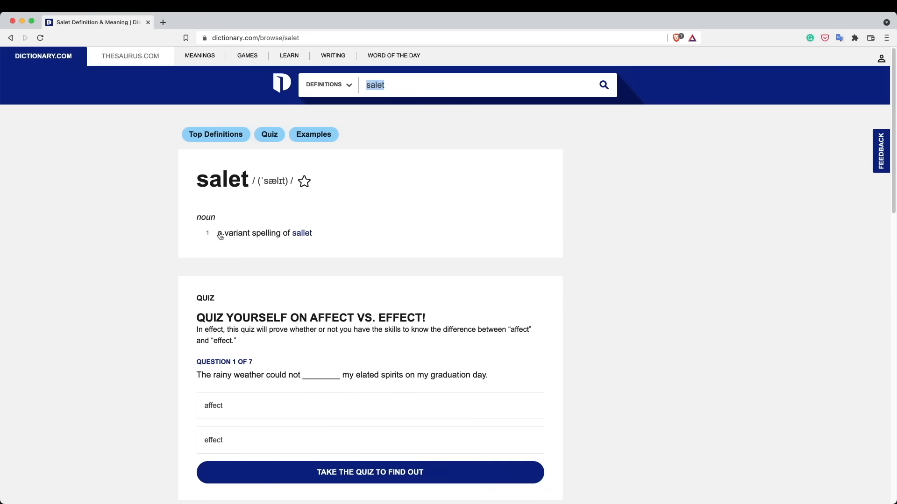
Step: Highlight the sallet definition as a light medieval helmet before returning to Google results
{"action": "left_click", "coordinate": [302, 233]}
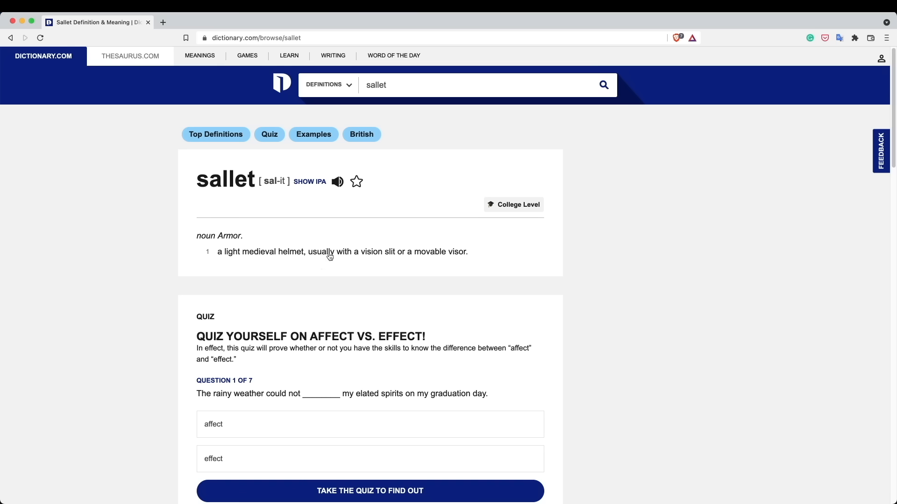
{"action": "left_click_drag", "start_coordinate": [216, 251], "coordinate": [306, 251]}
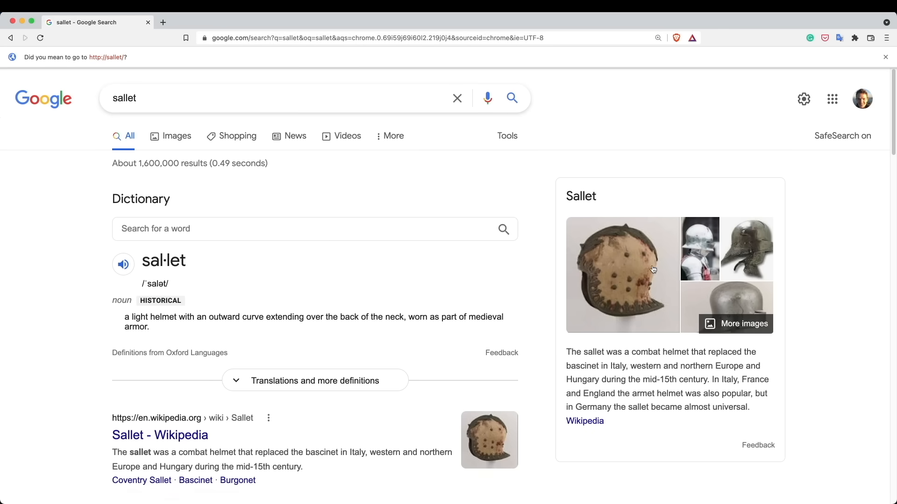
{"action": "mouse_move", "coordinate": [748, 251]}
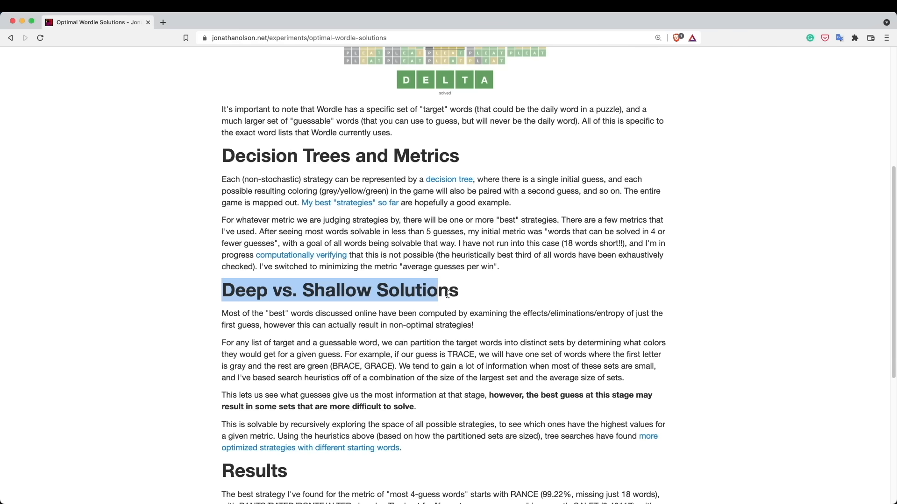
Step: From the Optimal Wordle Solutions article, follow the 'solver with the best strategies' link
{"action": "scroll", "scroll_direction": "up", "scroll_amount": 3}
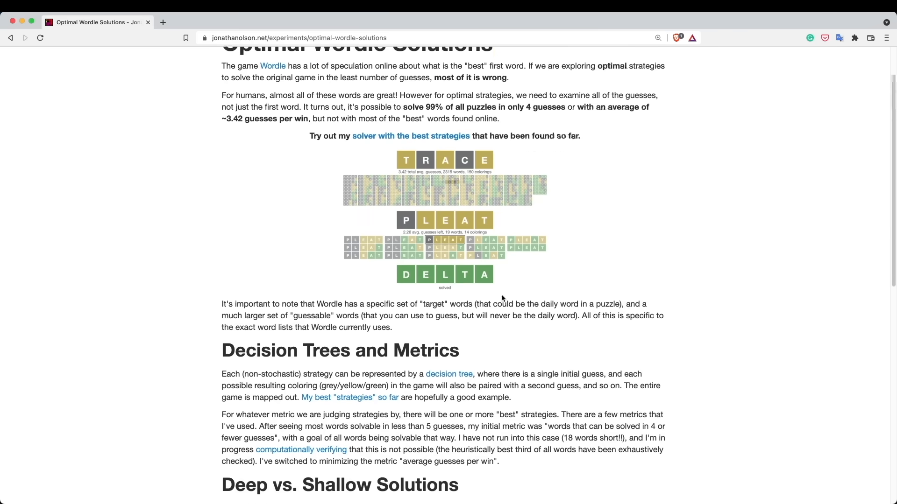
{"action": "left_click", "coordinate": [411, 135]}
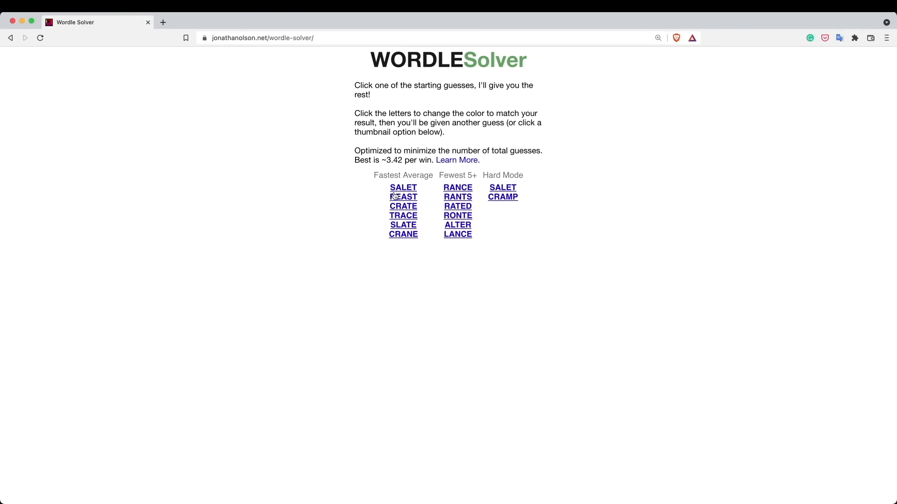
Step: Navigate from the Wordle Solver to the NYT daily Wordle puzzle page
{"action": "left_click", "coordinate": [403, 187]}
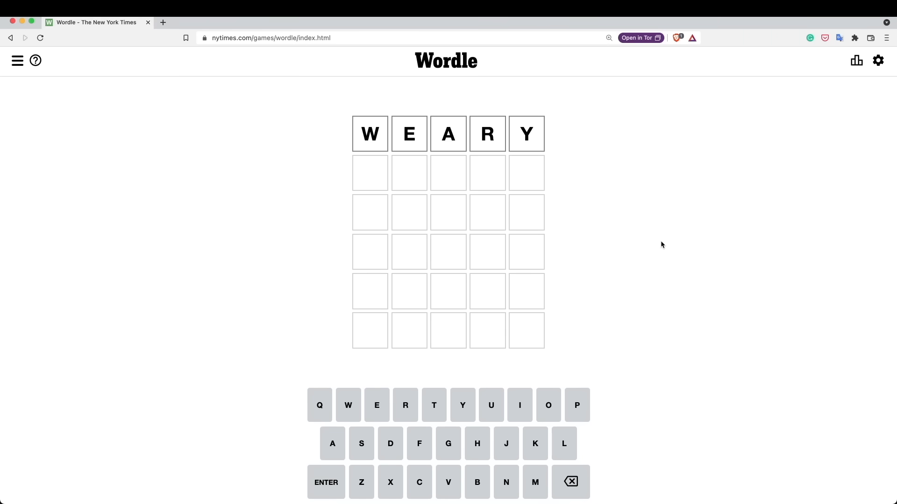
Step: Clear WEARY, submit AUDIO and SPOUT, and enter LOGIN as the third guess
{"action": "key", "text": "Backspace"}
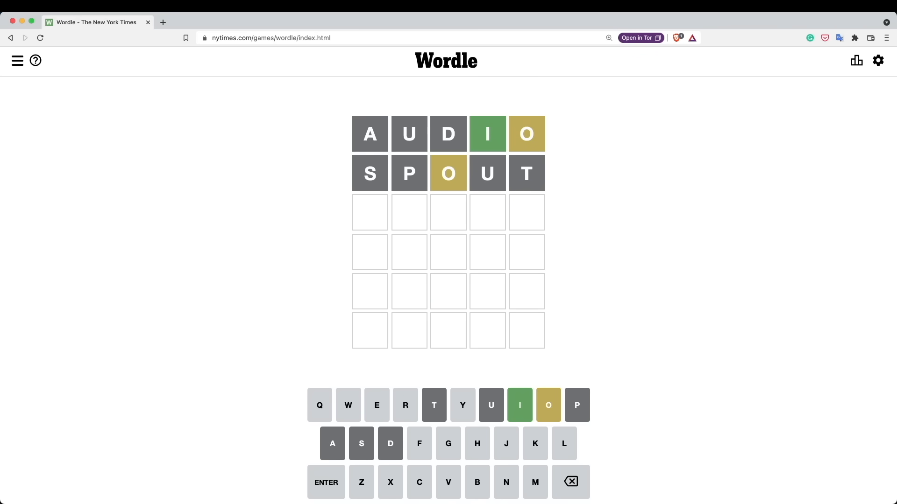
{"action": "type", "text": "LOGIN"}
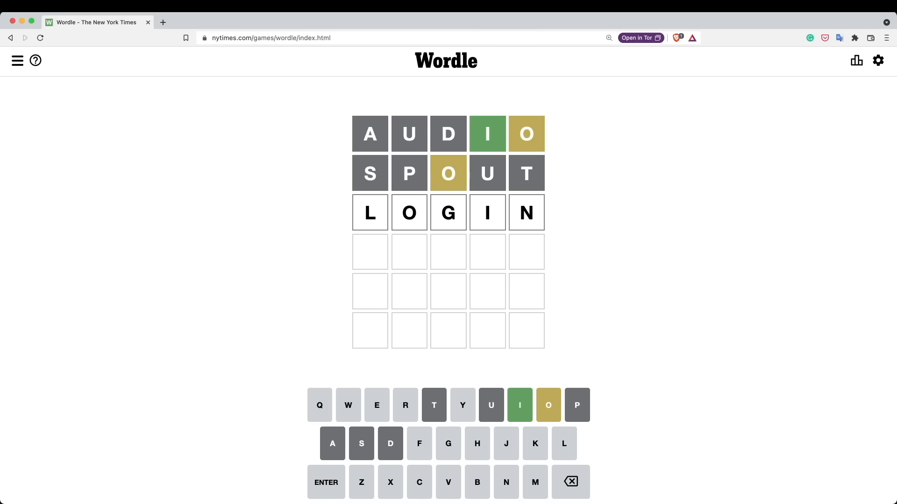